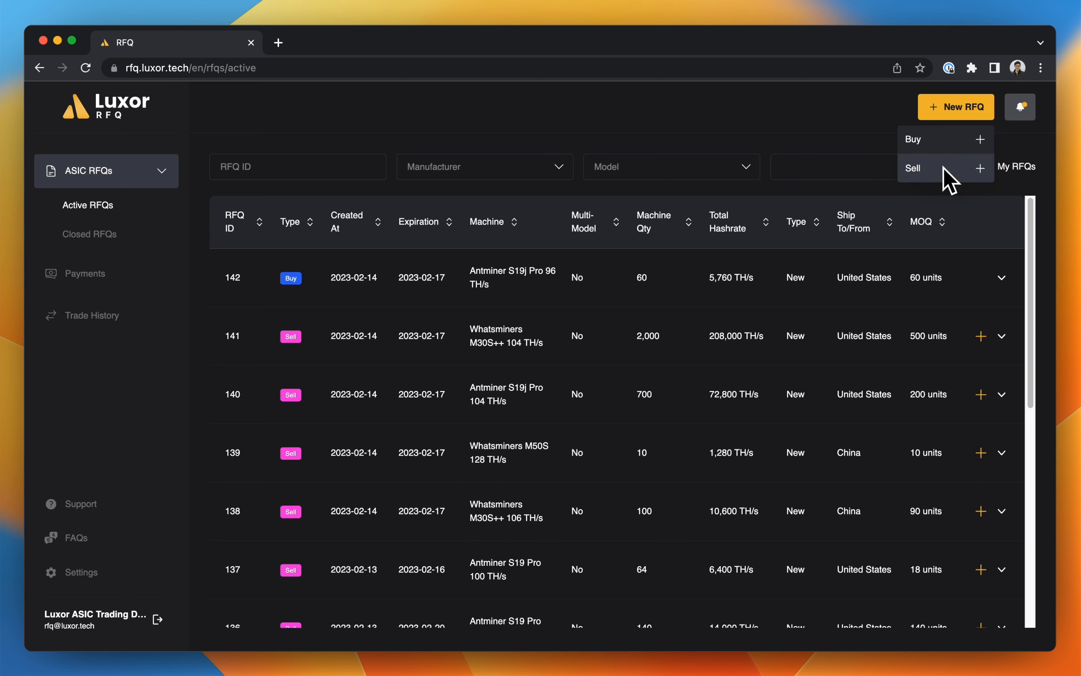
mouse_move(950, 182)
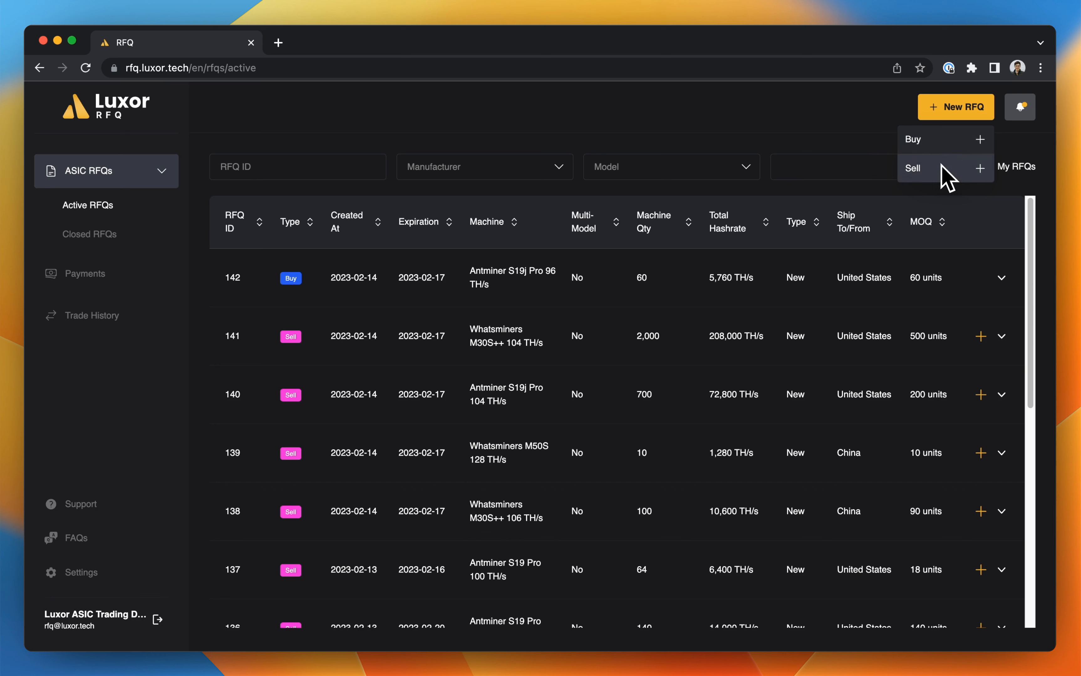
mouse_move(930, 139)
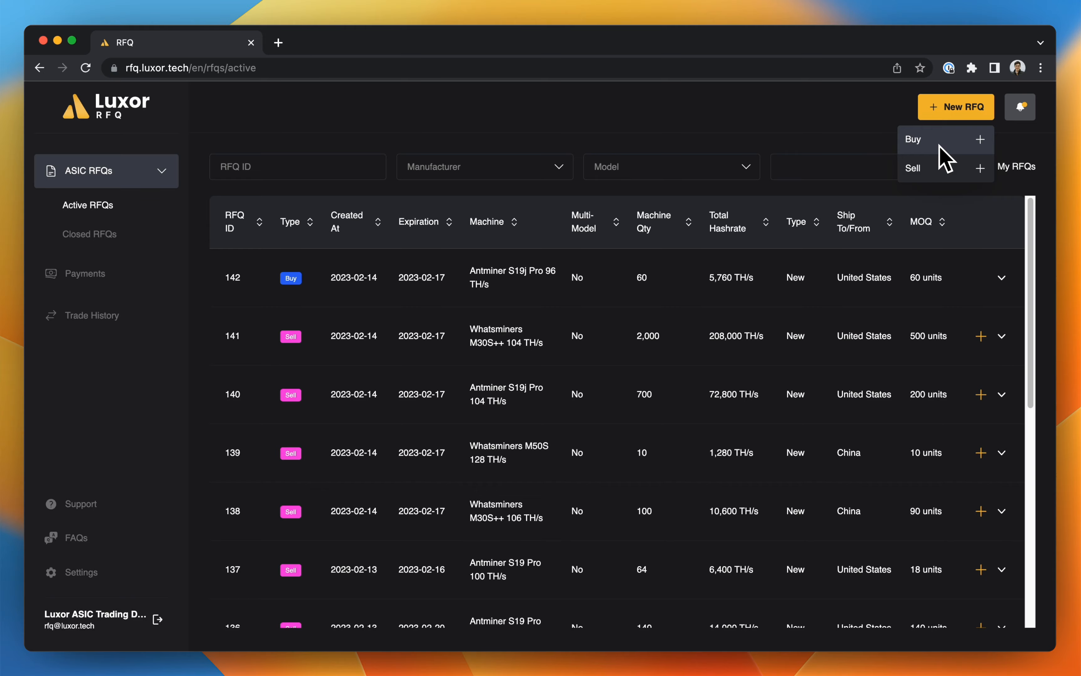
Step: Start a new Buy RFQ and browse the miner models on the By Quantity and By Hashrate lists
left_click(912, 139)
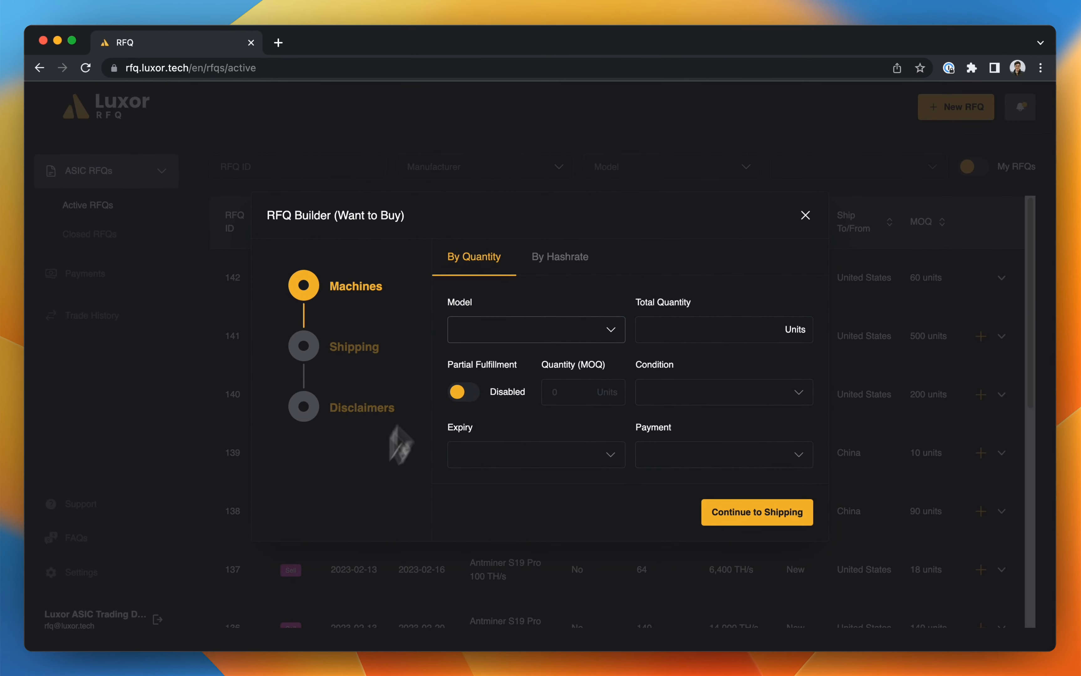
mouse_move(530, 288)
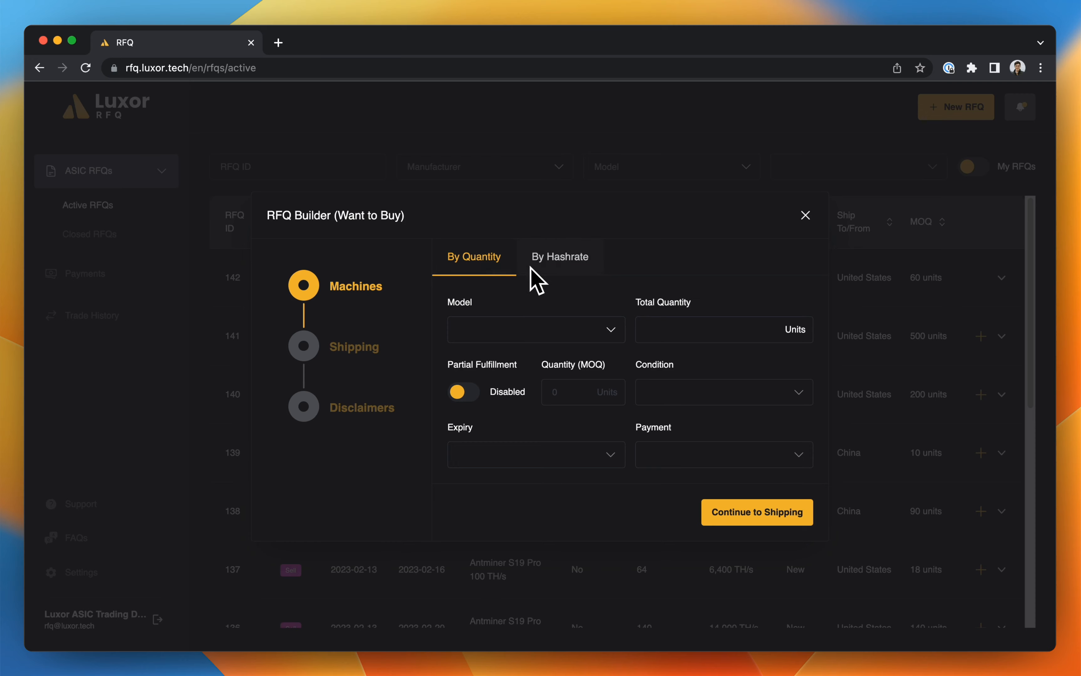
mouse_move(506, 282)
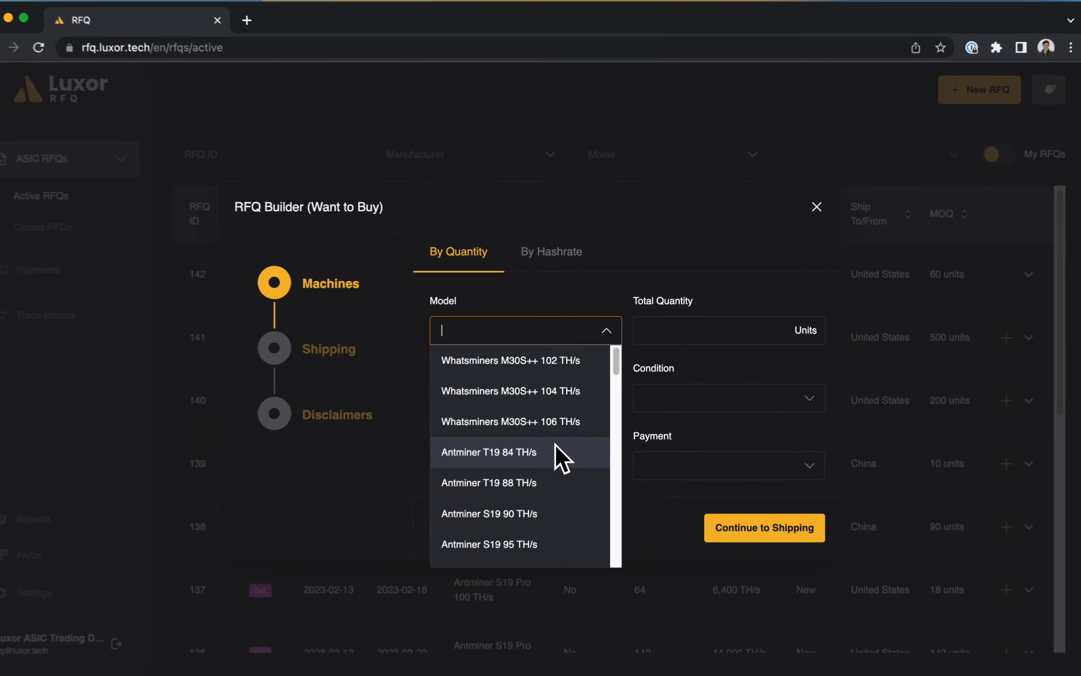
left_click(551, 252)
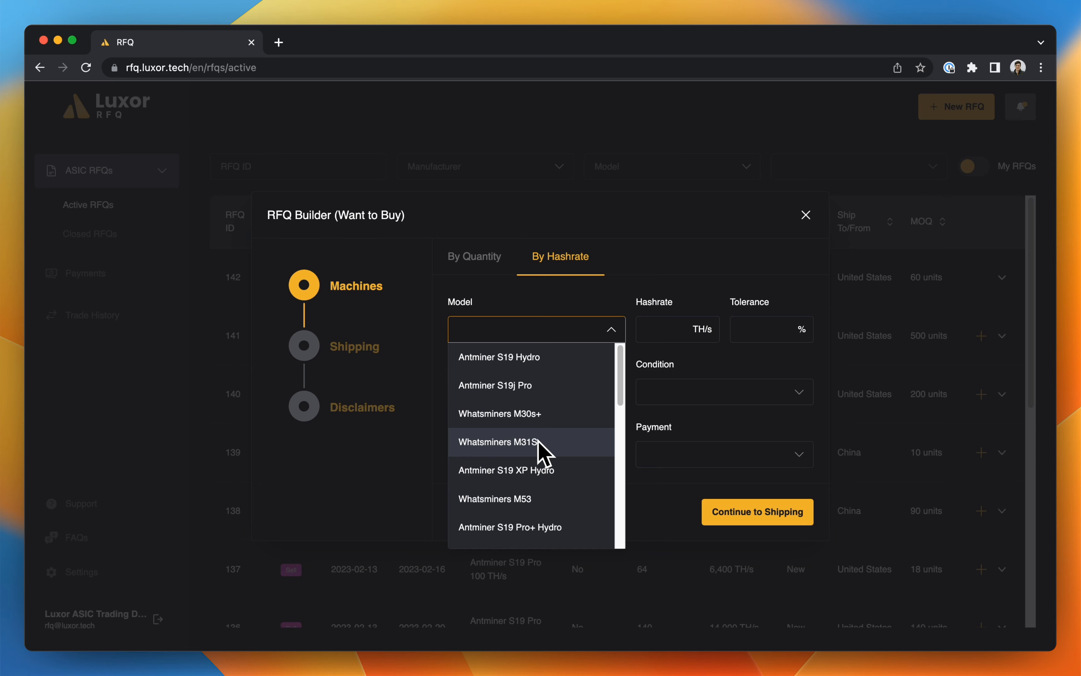
mouse_move(499, 398)
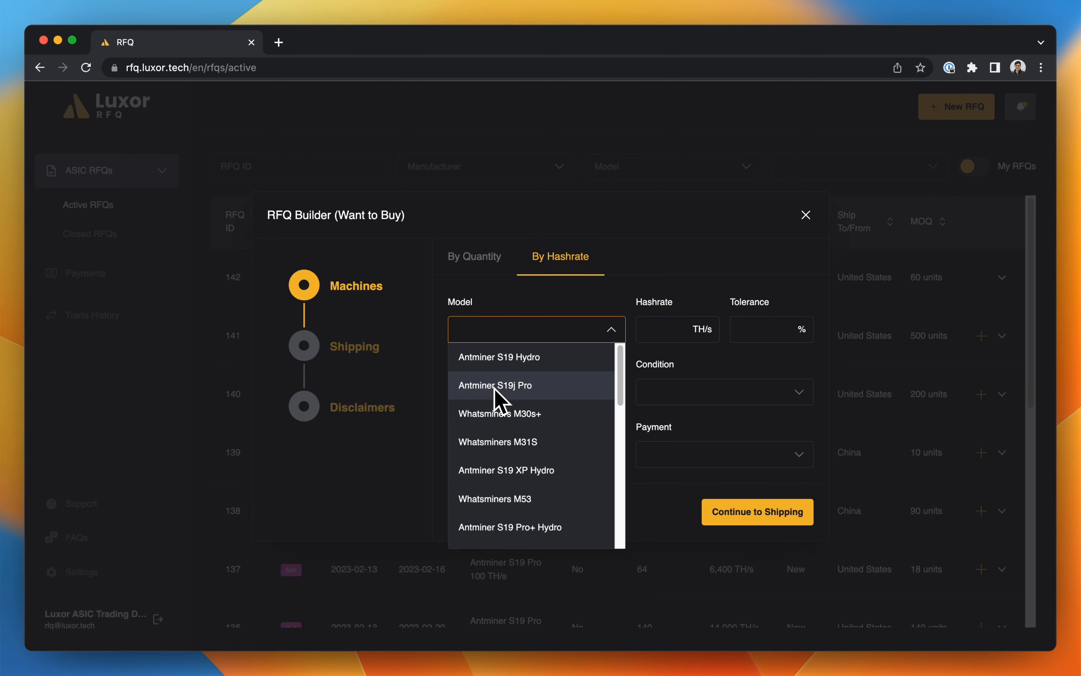
Step: Request Antminer S19j Pro 100 TH/s by quantity: 100 units, partial fulfillment with MOQ 50
left_click(473, 256)
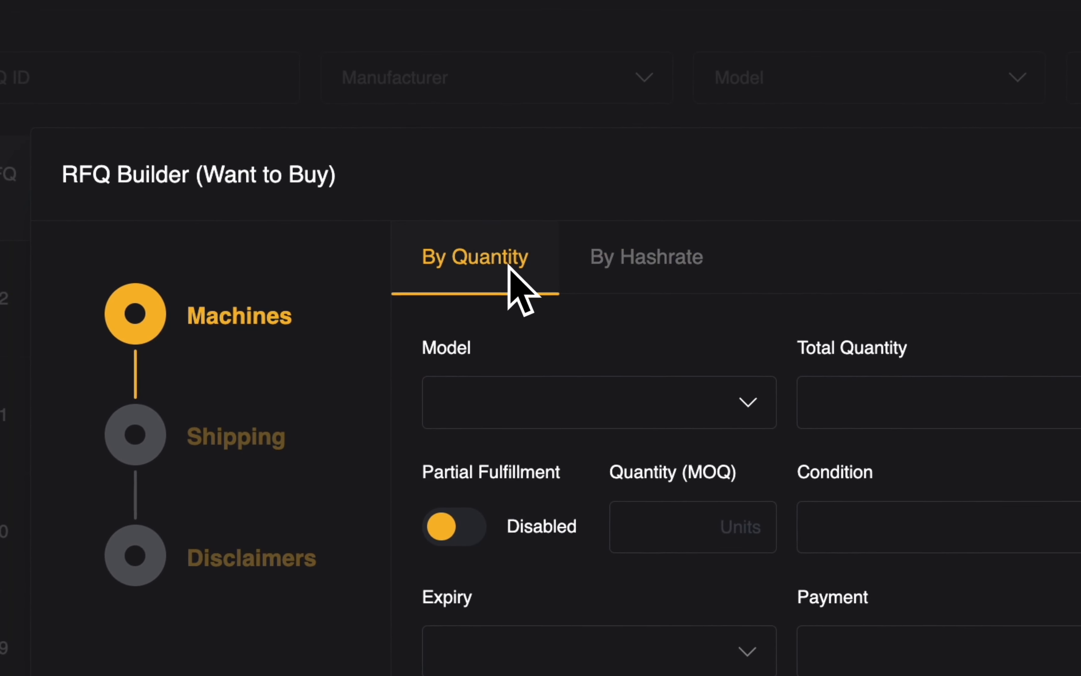
mouse_move(577, 427)
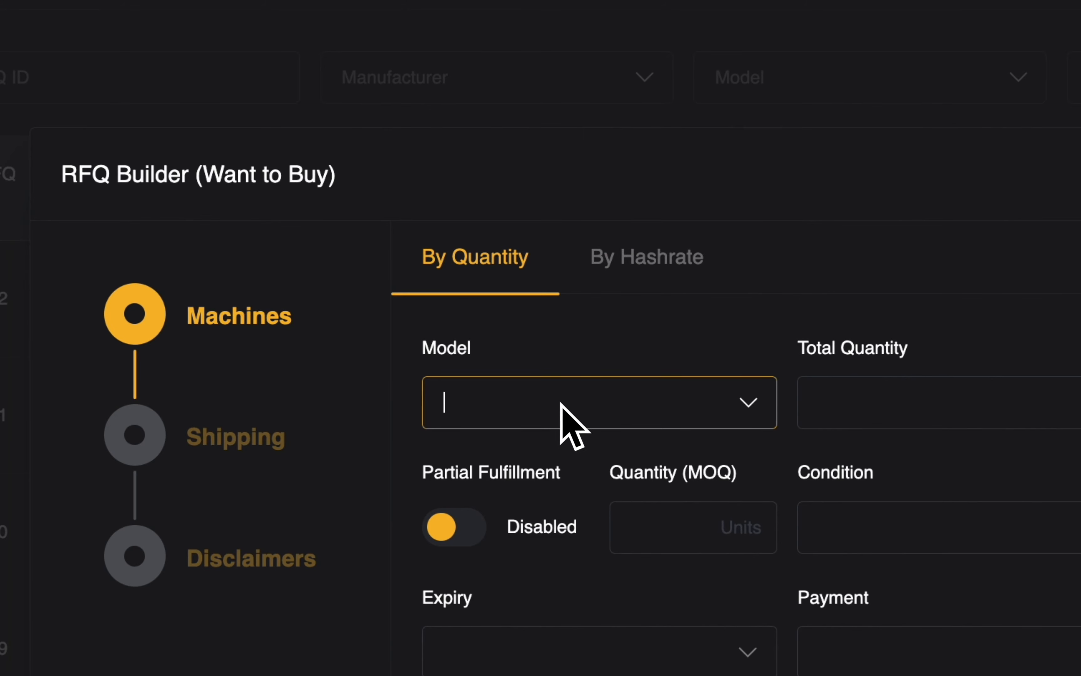
mouse_move(574, 431)
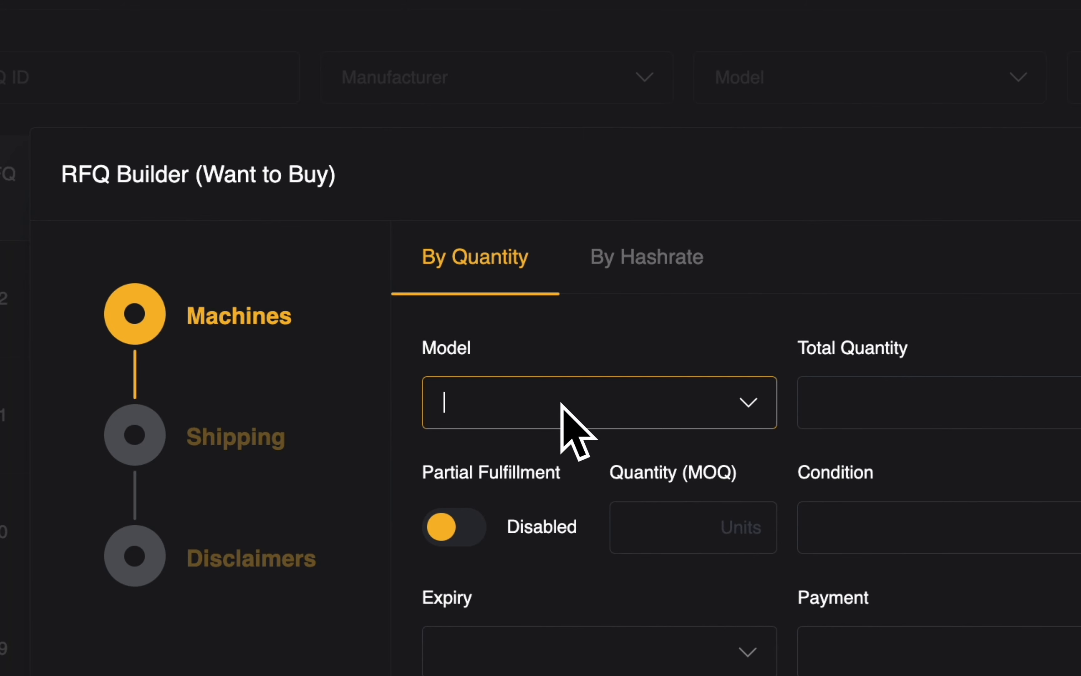
type("j Pro 100 TH/s")
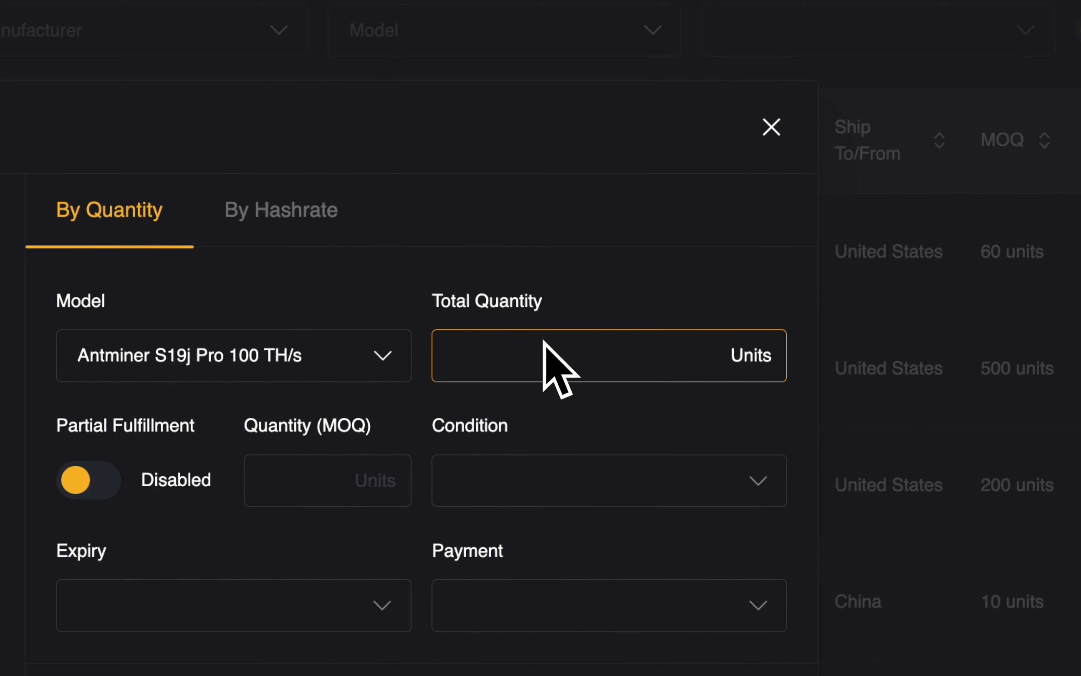
type("100")
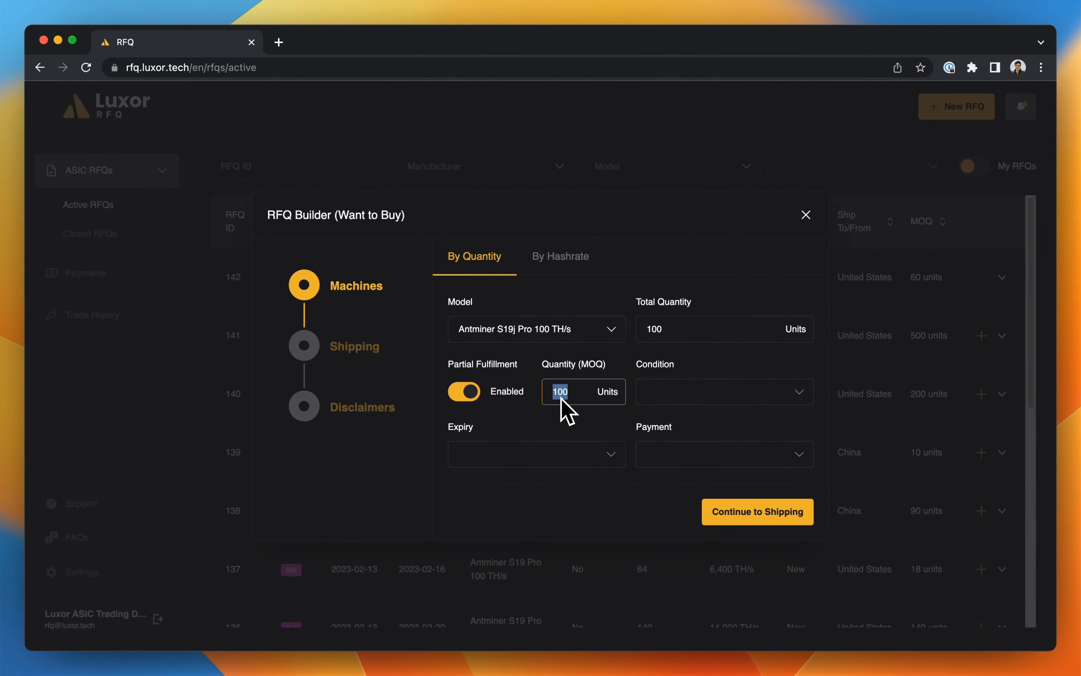
type("50")
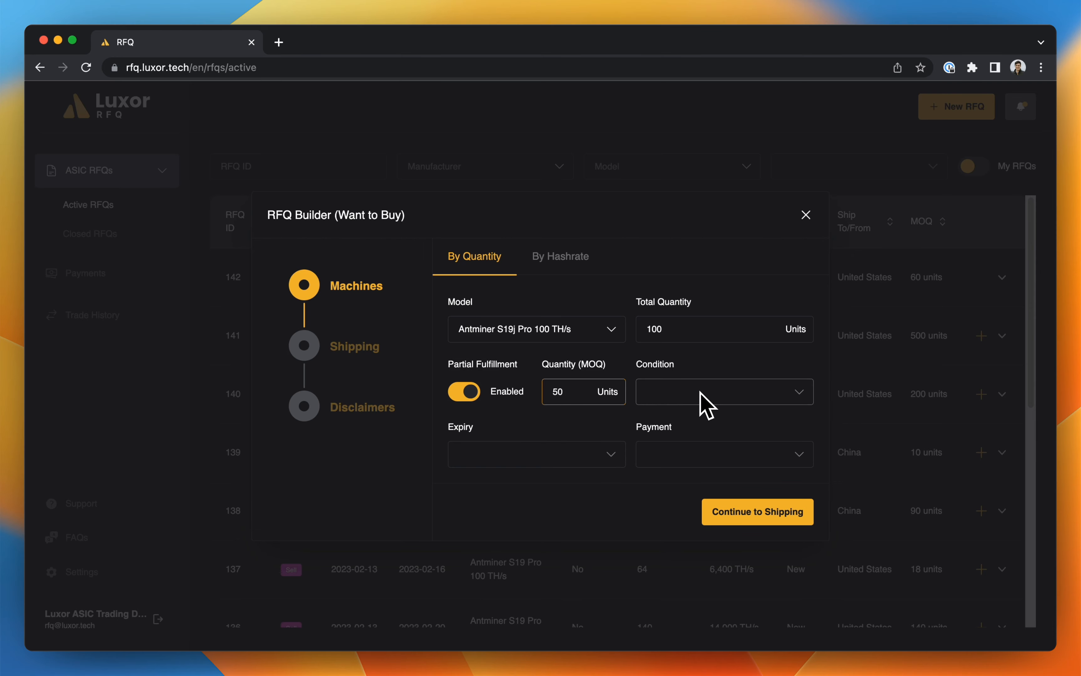
Step: Set condition New, 7-day expiry and Wire Transfer payment, then proceed to Shipping
left_click(724, 391)
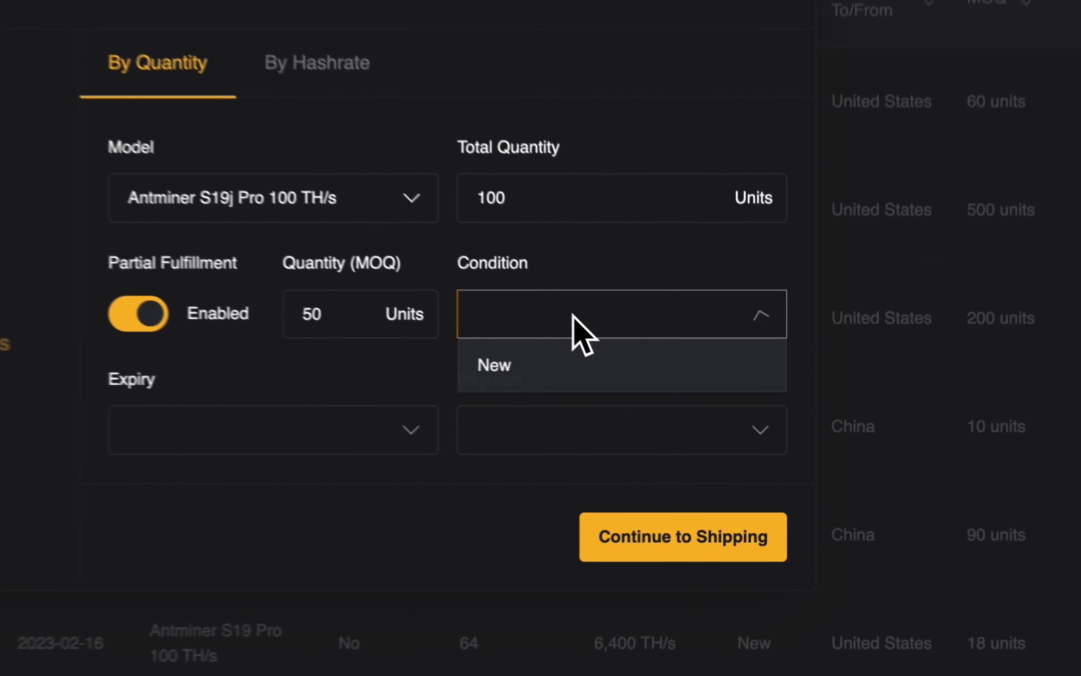
left_click(493, 365)
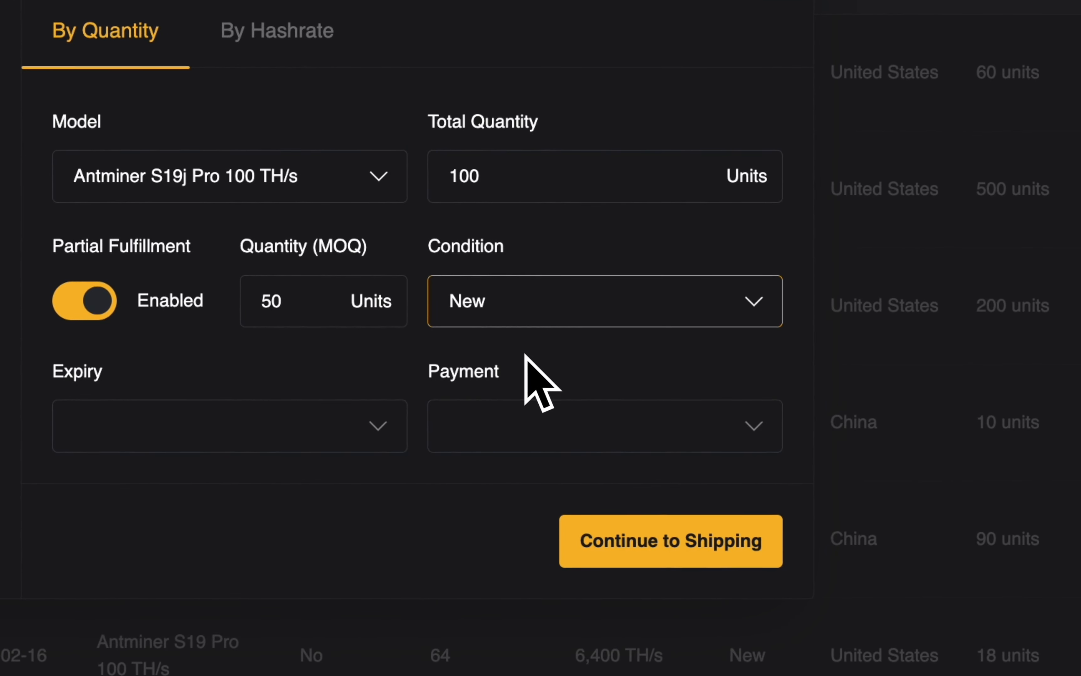
mouse_move(386, 404)
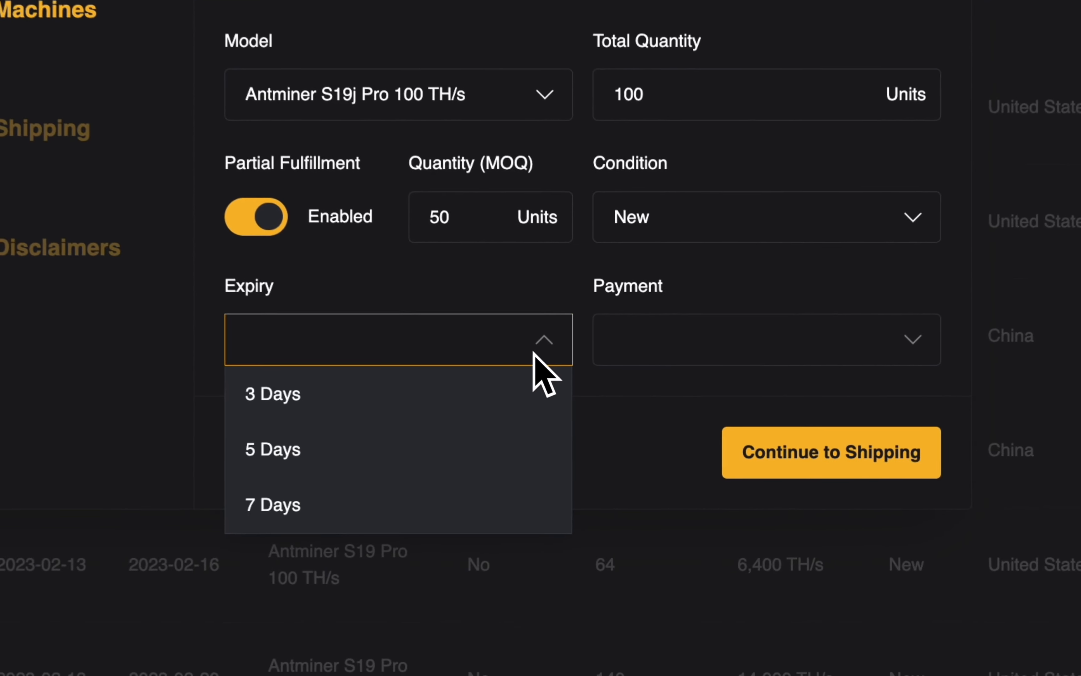
left_click(272, 503)
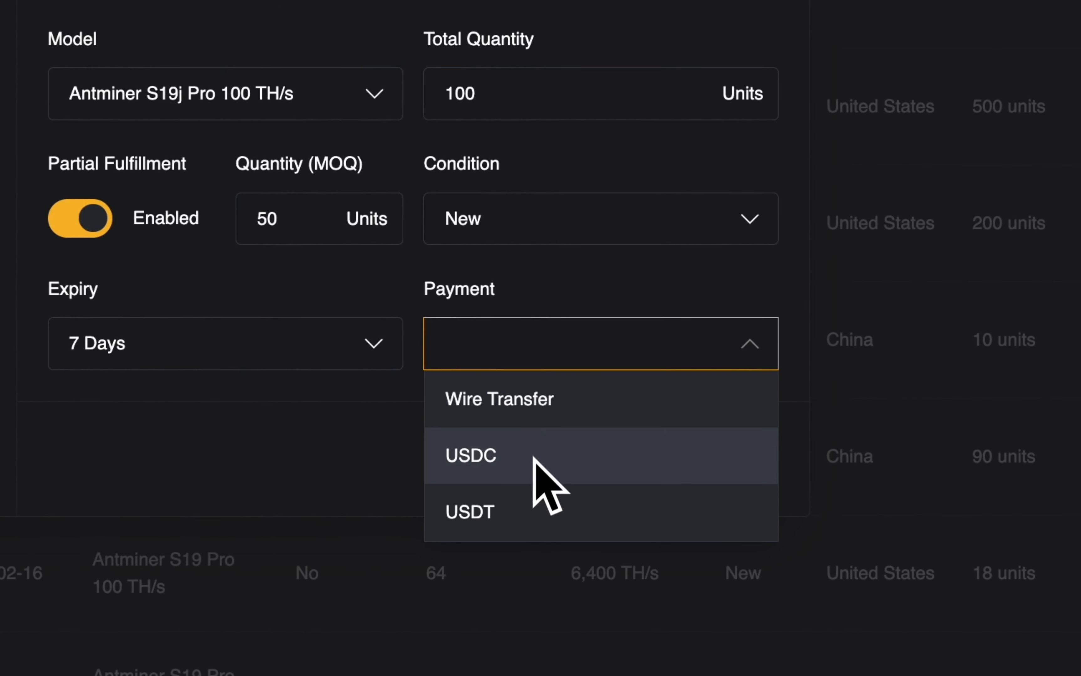
mouse_move(545, 441)
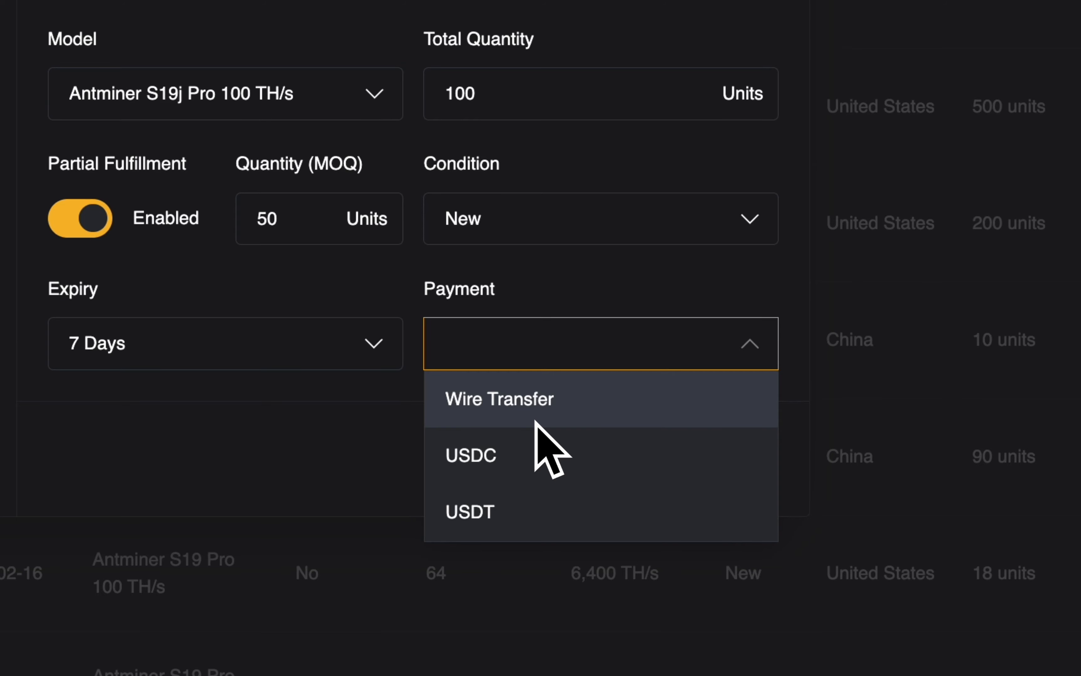
mouse_move(545, 455)
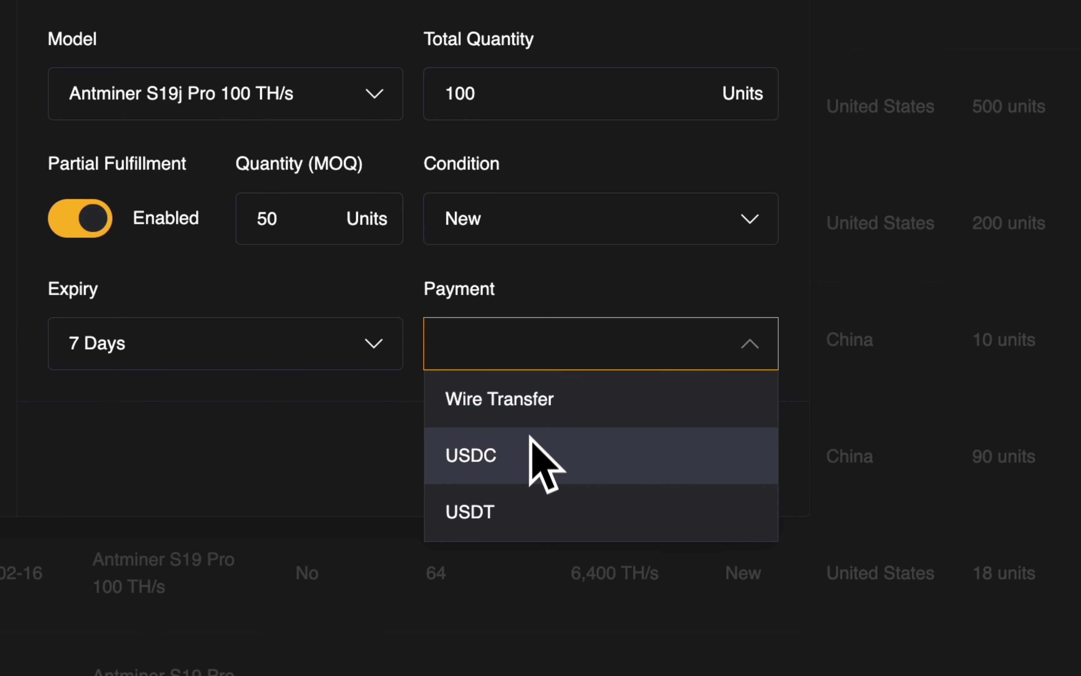
left_click(498, 399)
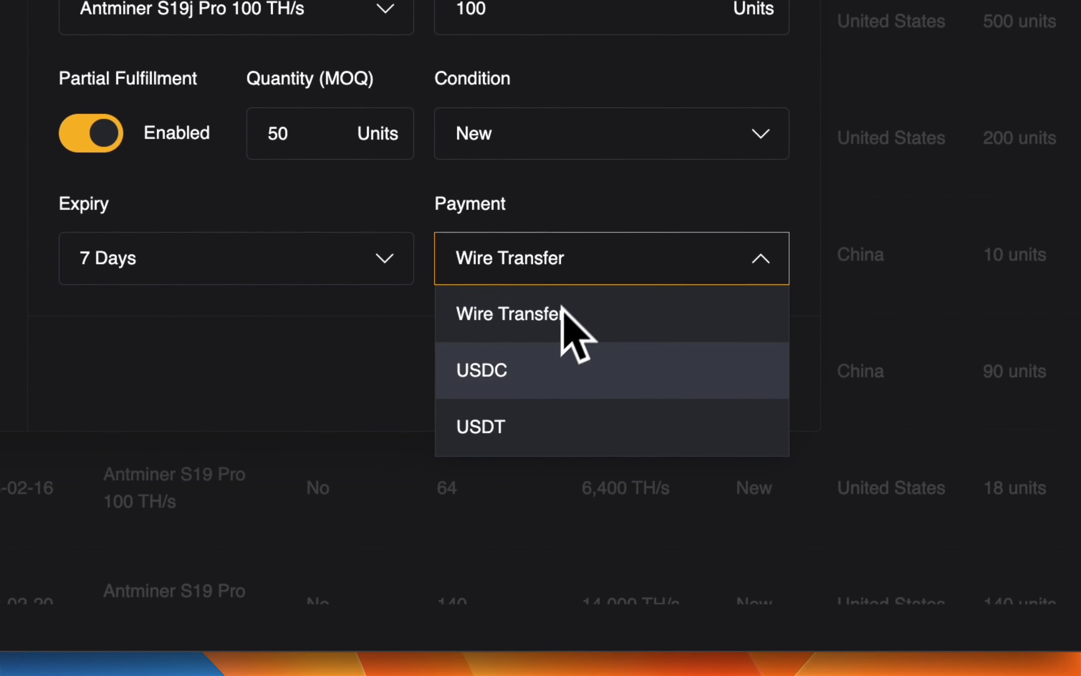
left_click(482, 371)
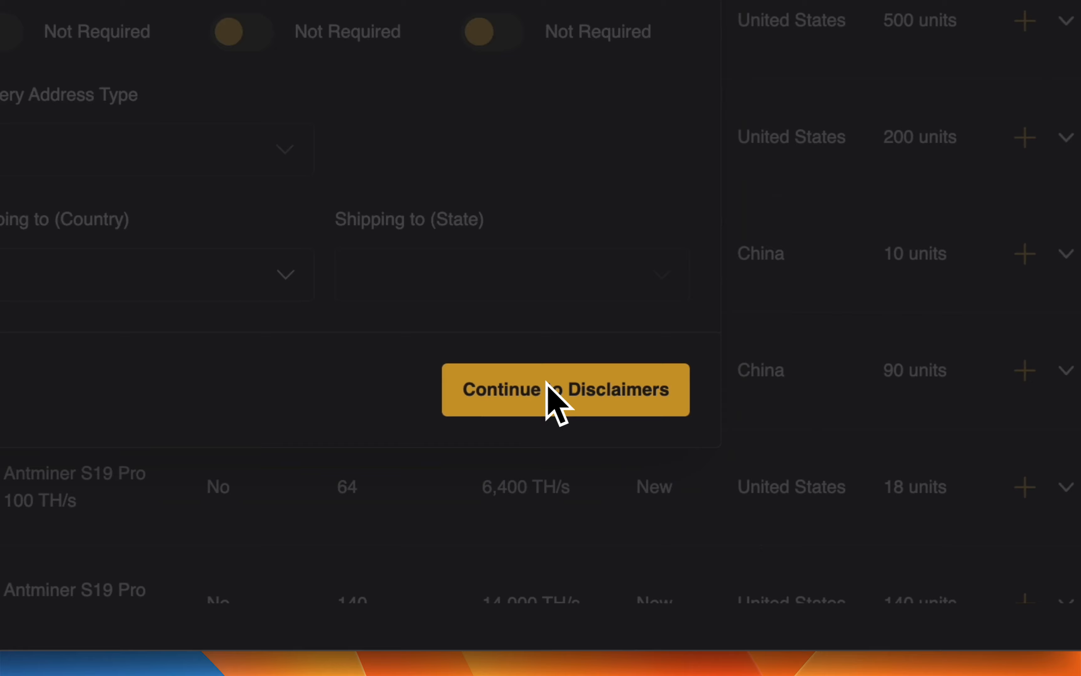
Step: Choose Luxor Shipping with liftgate, delivery appointment and cargo insurance required
left_click(564, 390)
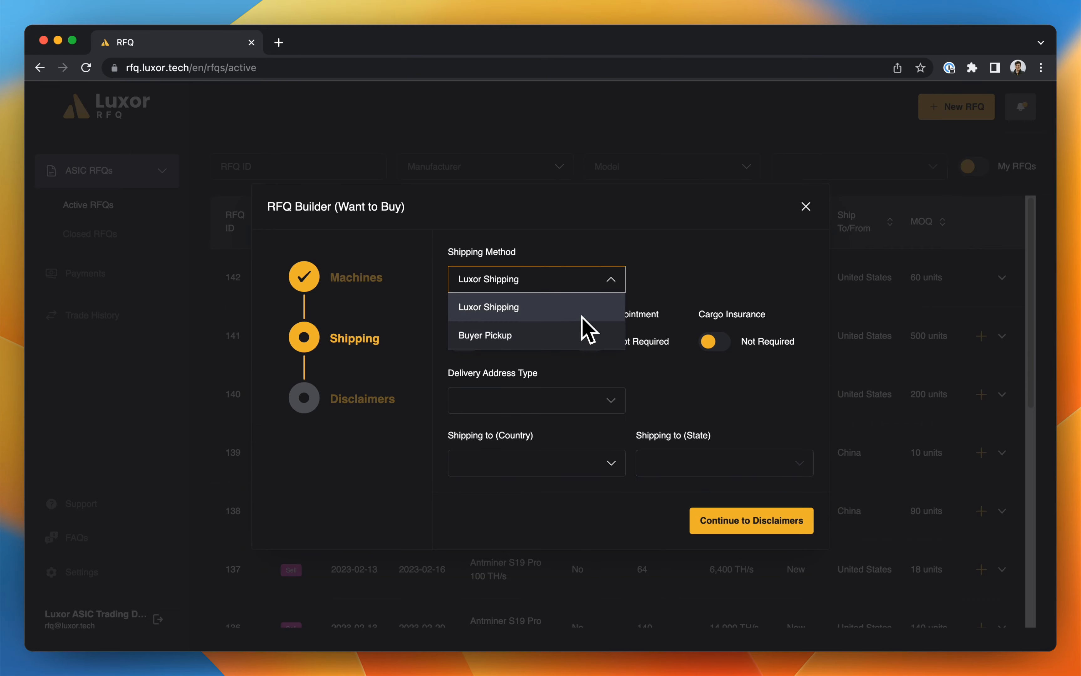
left_click(488, 307)
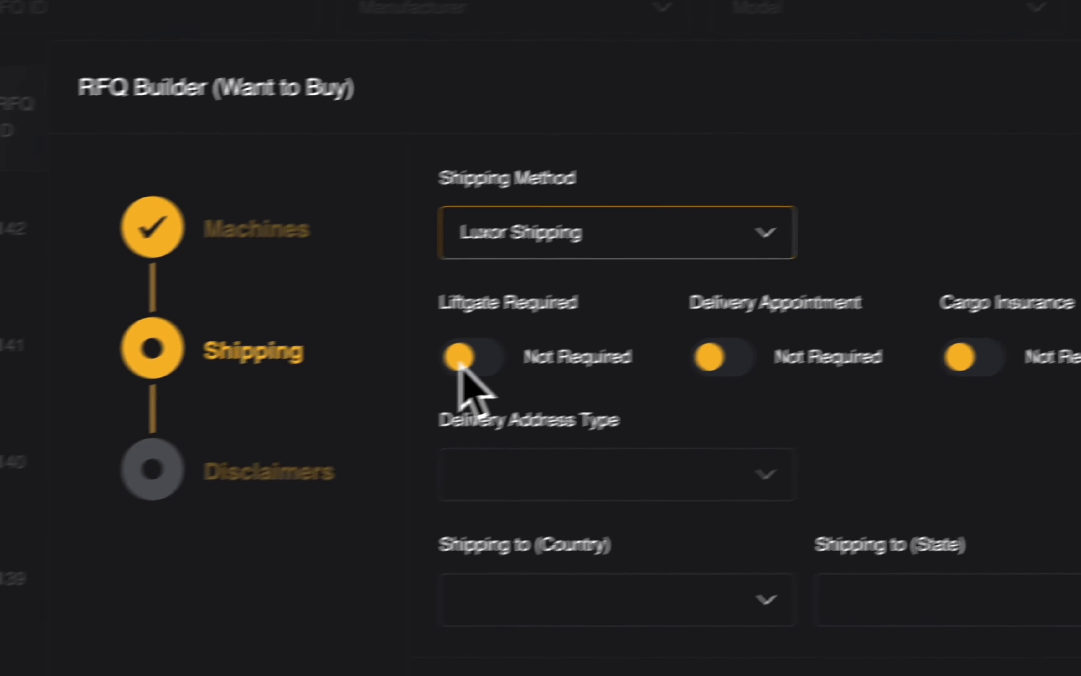
left_click(477, 356)
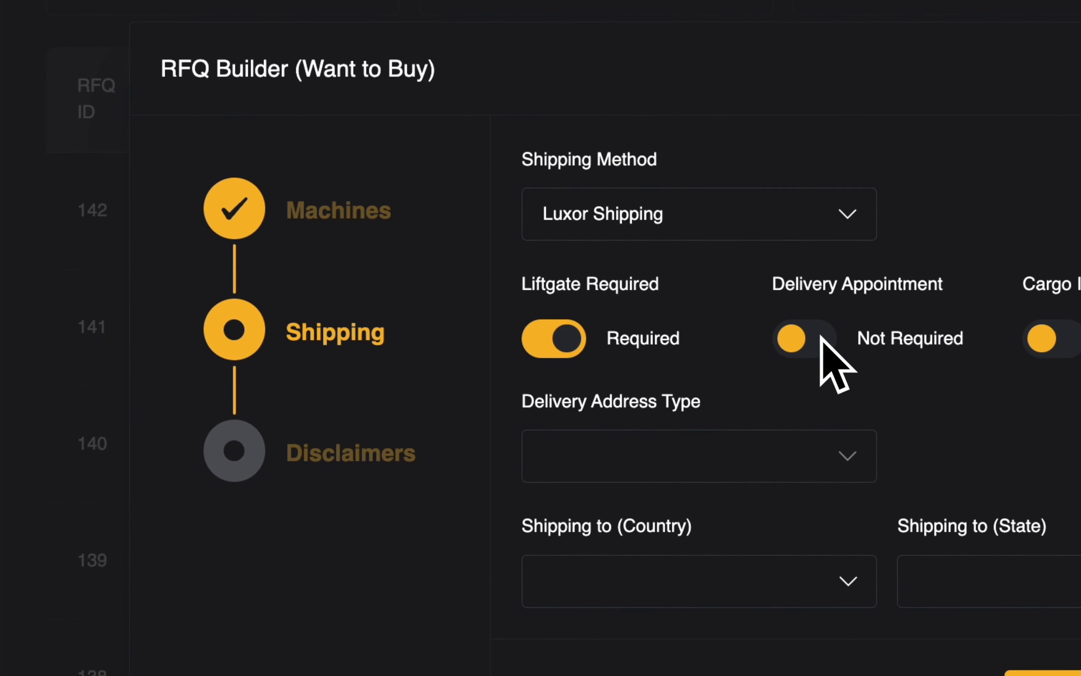
left_click(802, 339)
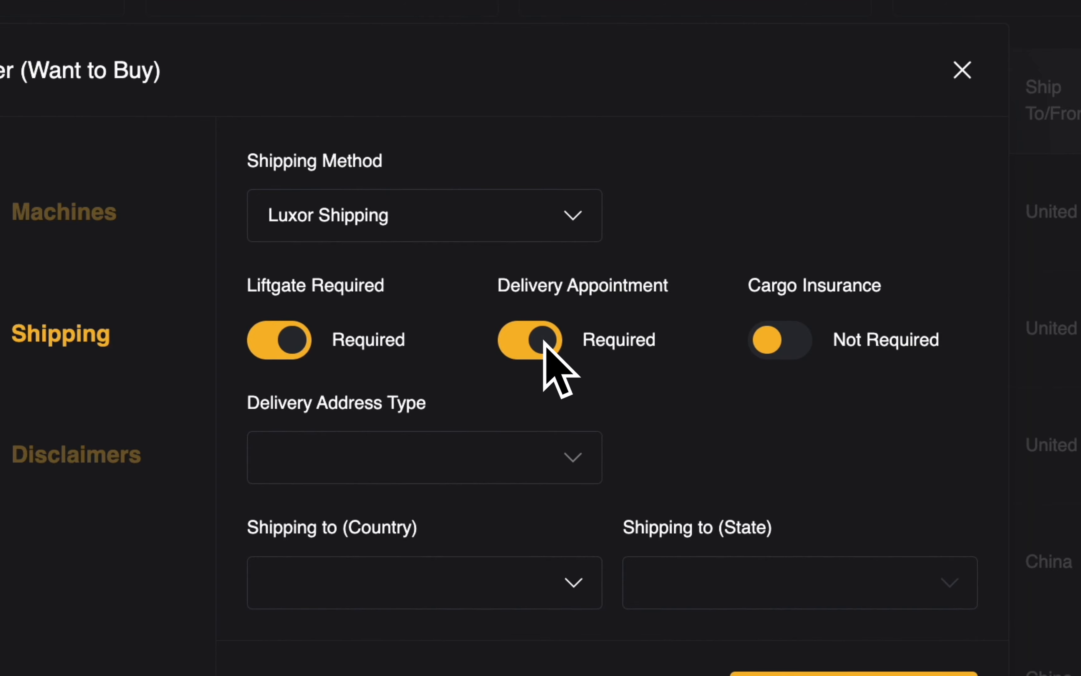
left_click(779, 339)
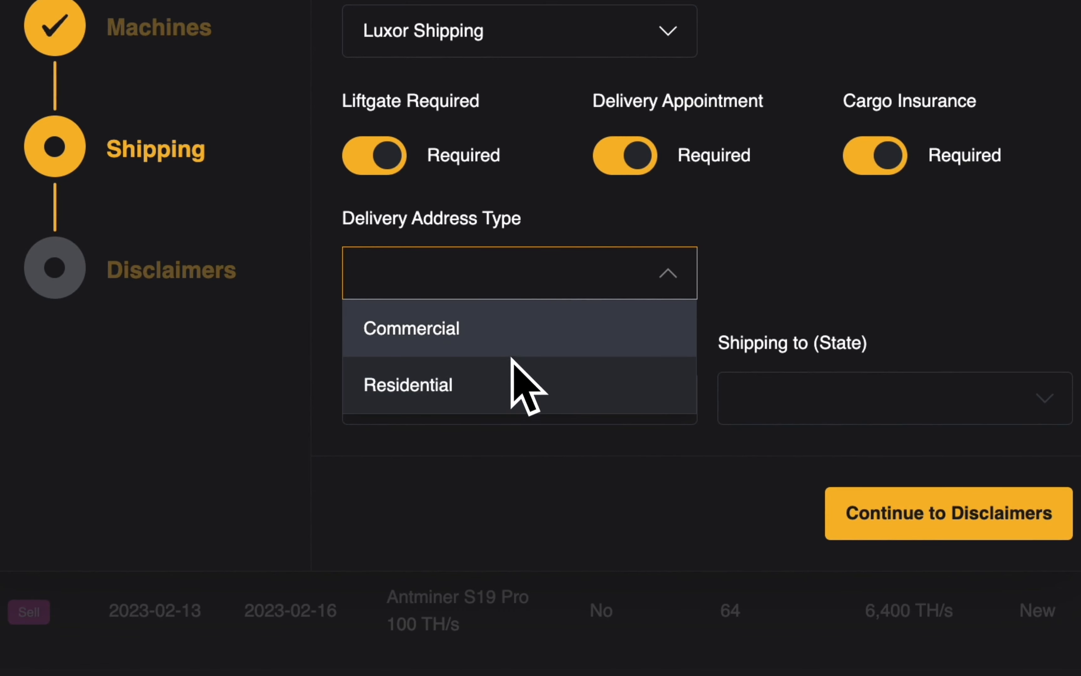
Step: Set a Commercial delivery address in Texas, United States
left_click(411, 328)
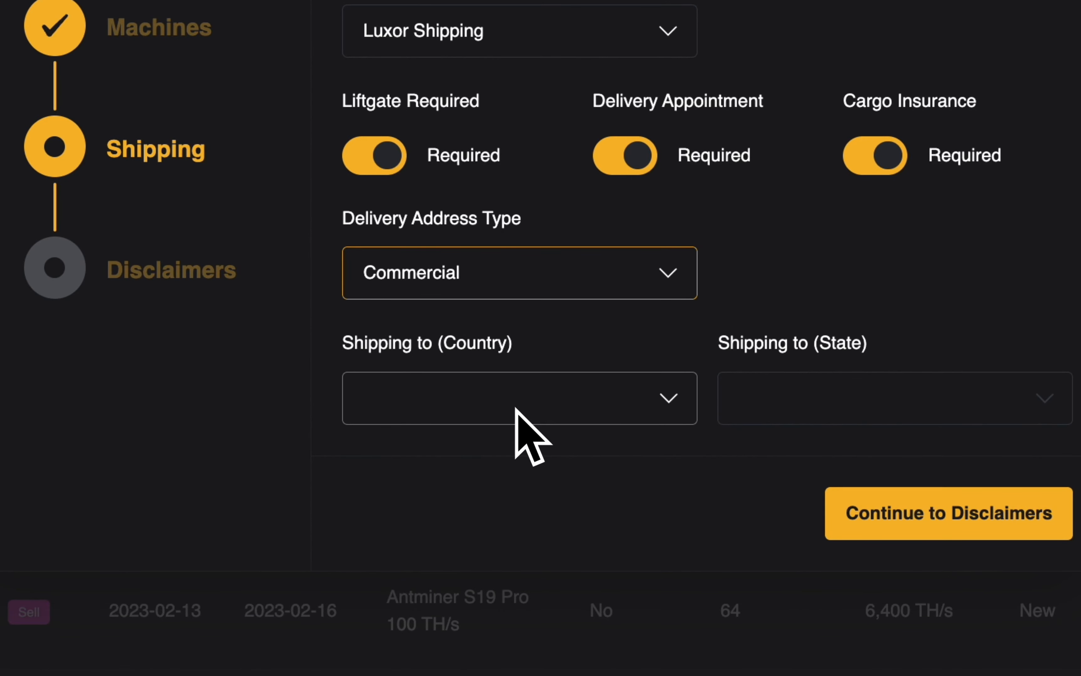
type("unite")
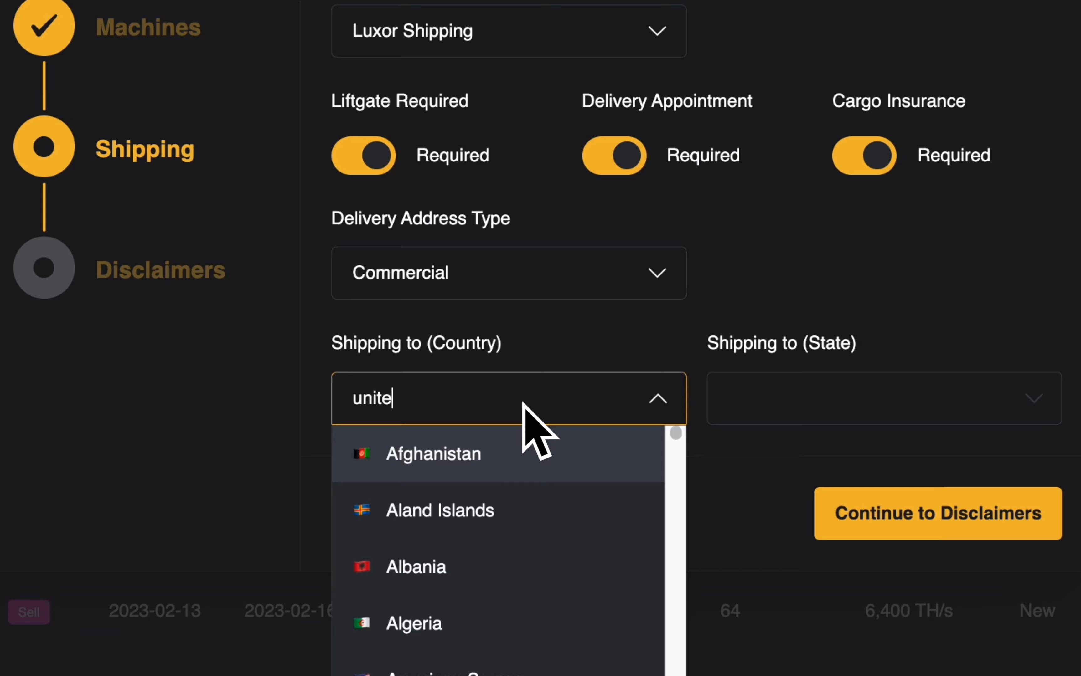
type("d States")
left_click(884, 398)
type("texas")
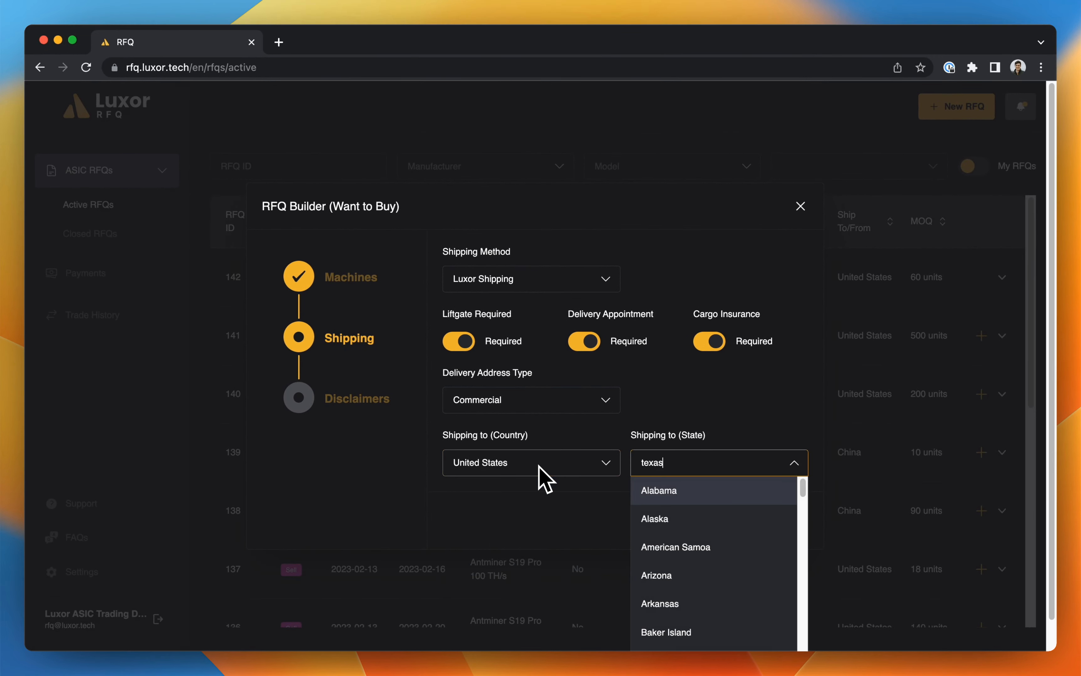
left_click(717, 463)
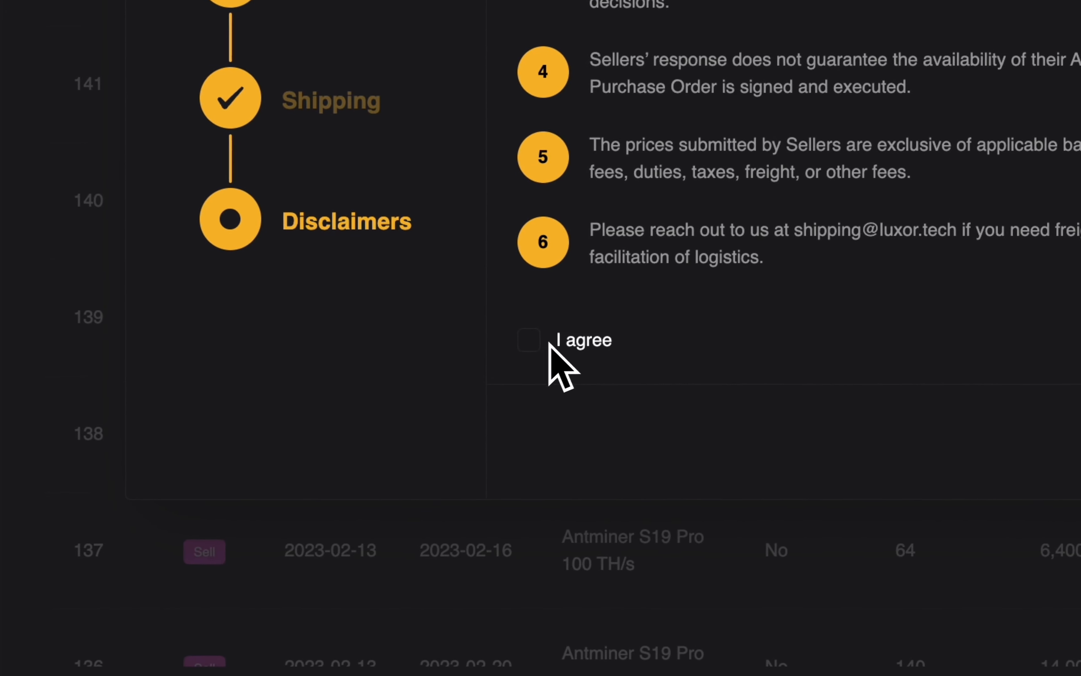
Step: Agree to the disclaimers and submit the buy RFQ
left_click(528, 339)
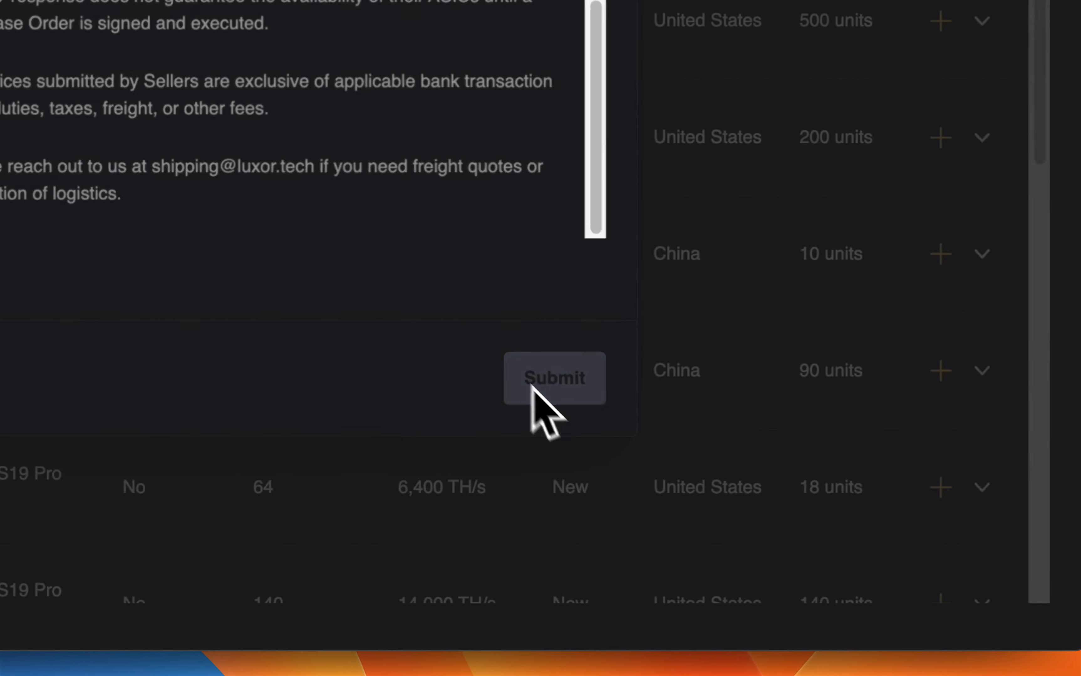
left_click(554, 378)
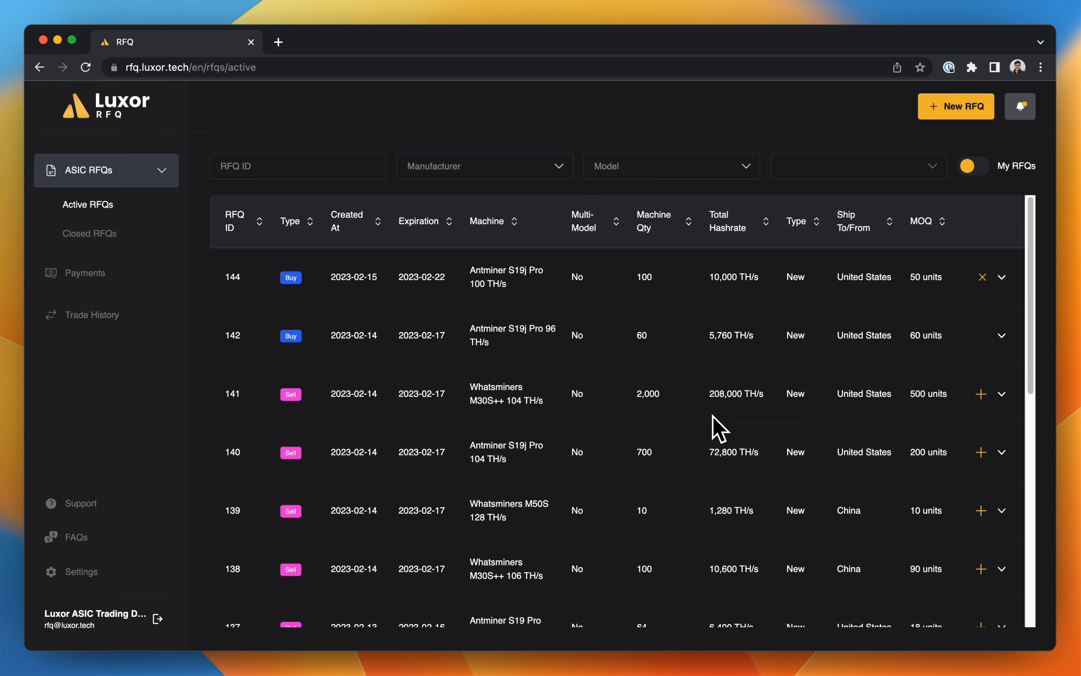
Step: Expand RFQ 144 in Active RFQs to show it has no asks yet
left_click(1001, 278)
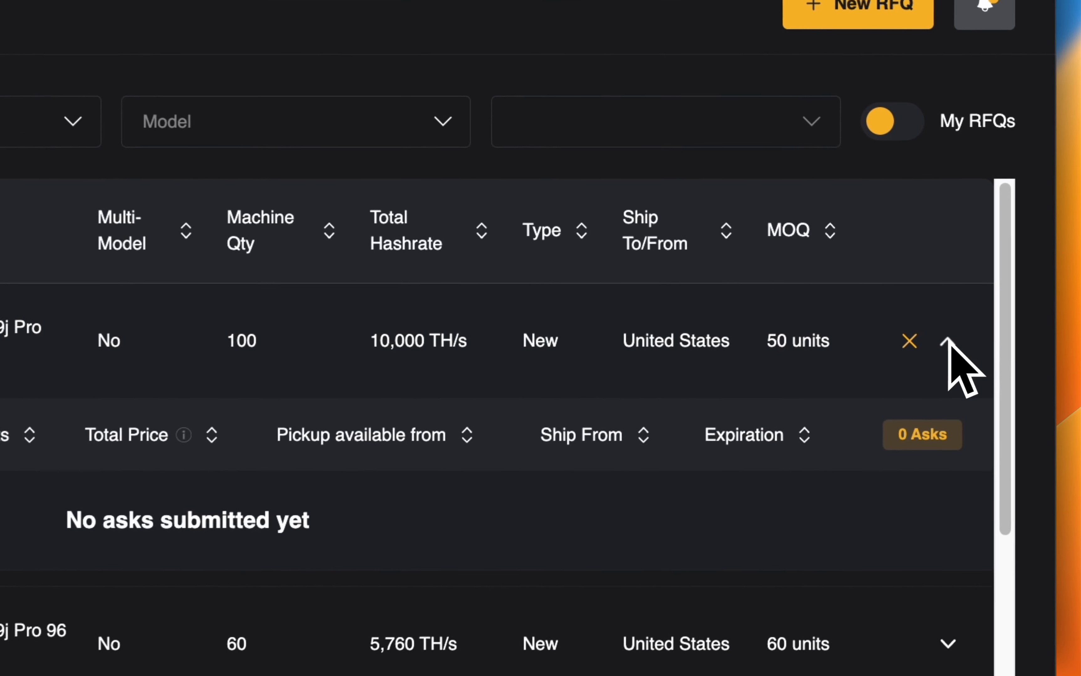